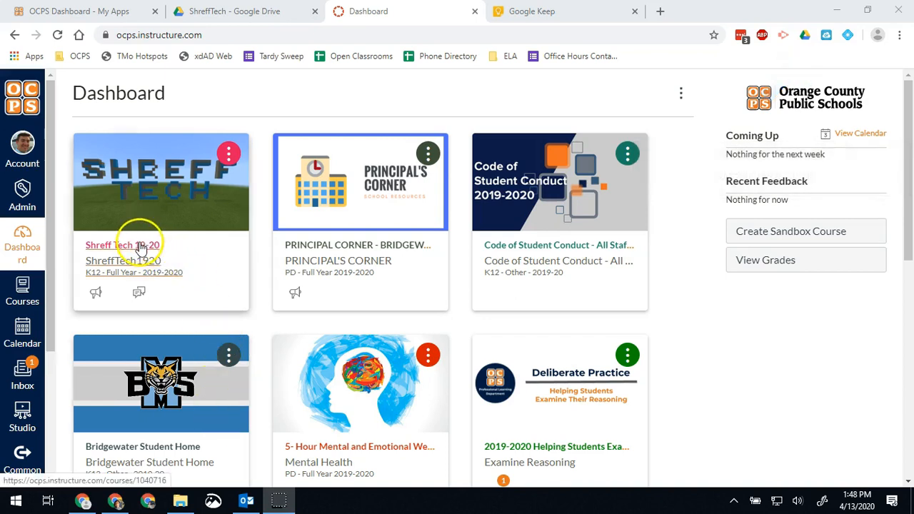
# - Open the Shreff Tech 19-20 course card from the Canvas dashboard
pyautogui.click(123, 244)
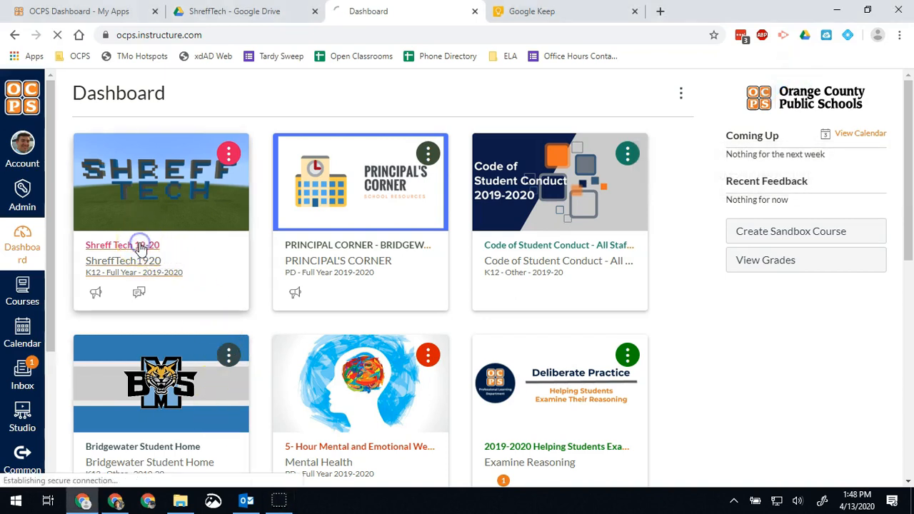
pyautogui.click(122, 245)
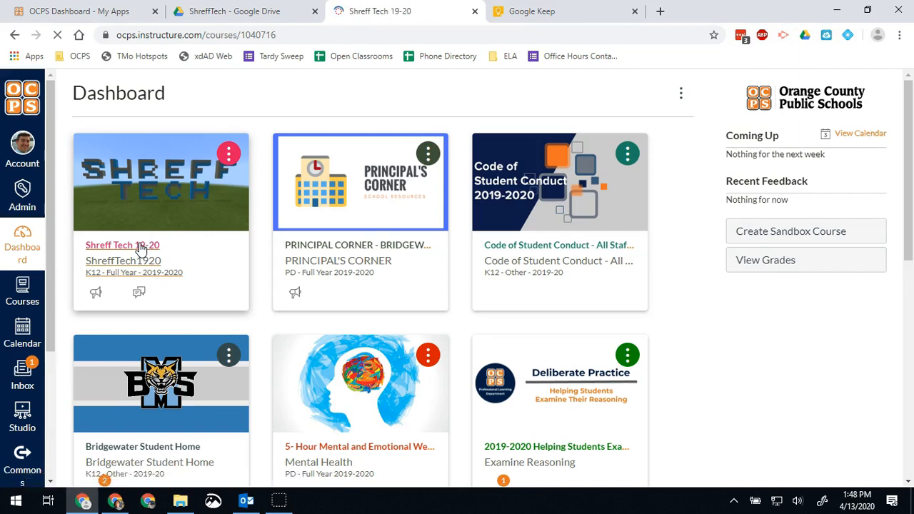
pyautogui.click(122, 245)
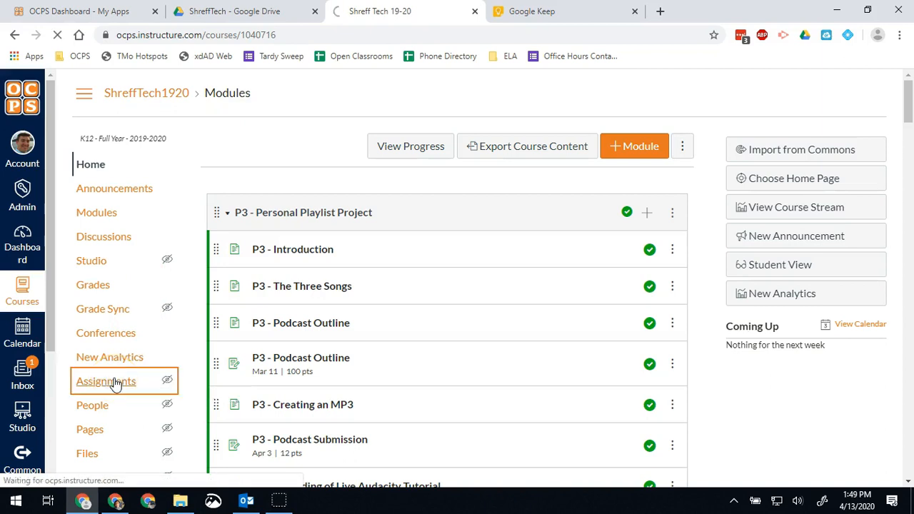
# - Go to the course's Assignments list and start a new assignment
pyautogui.click(106, 381)
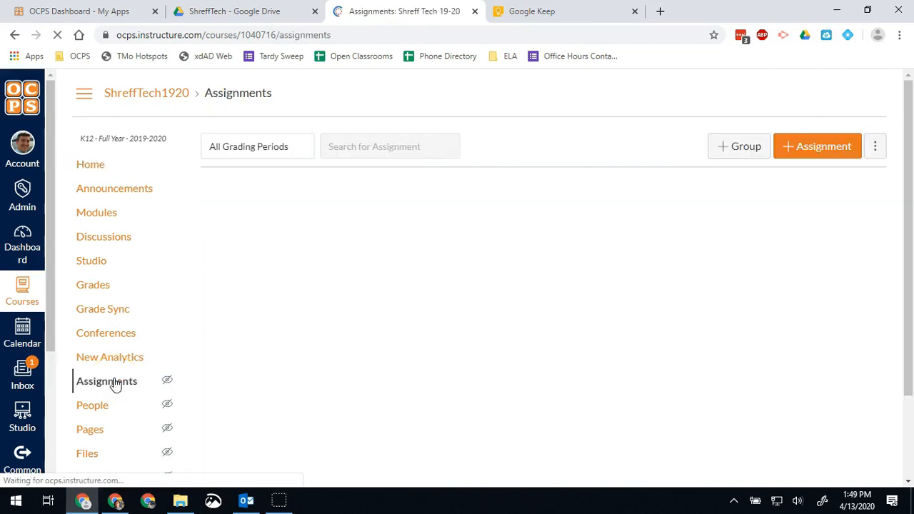
pyautogui.click(106, 381)
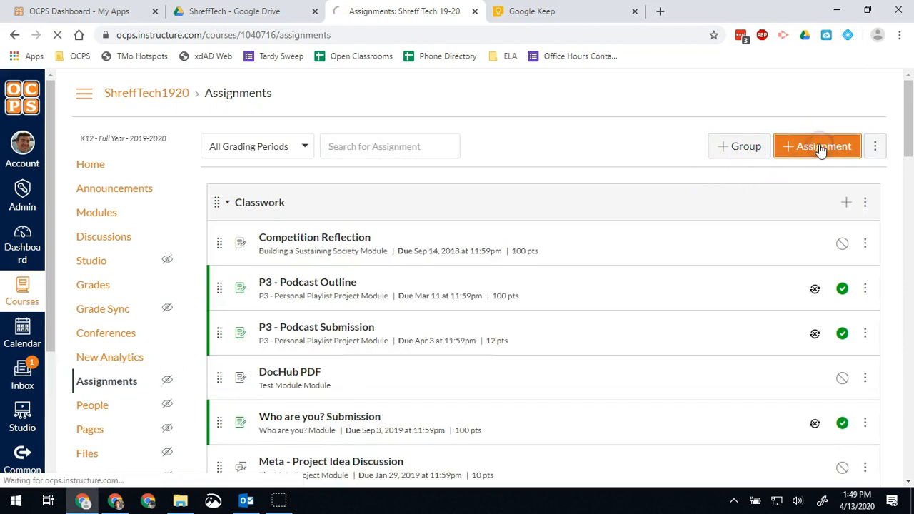
pyautogui.click(816, 146)
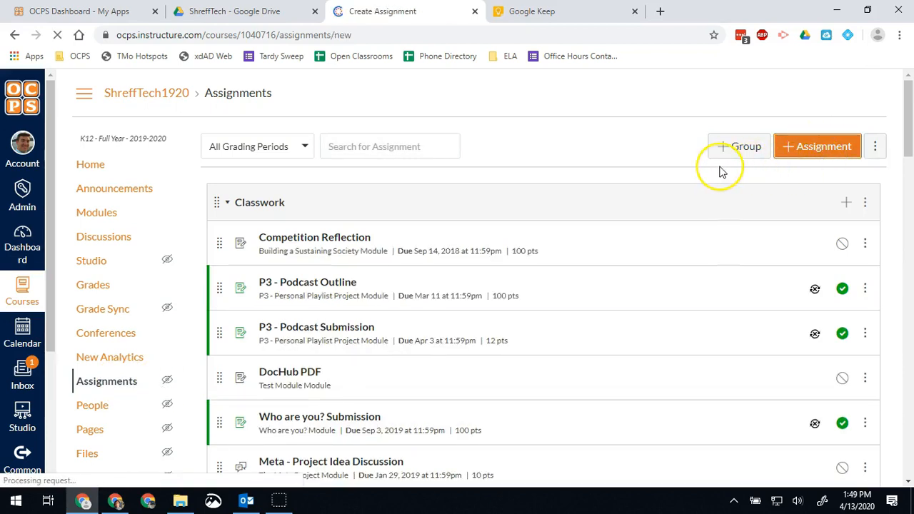
# - Name the new assignment 'Demo Assignment'
pyautogui.click(816, 146)
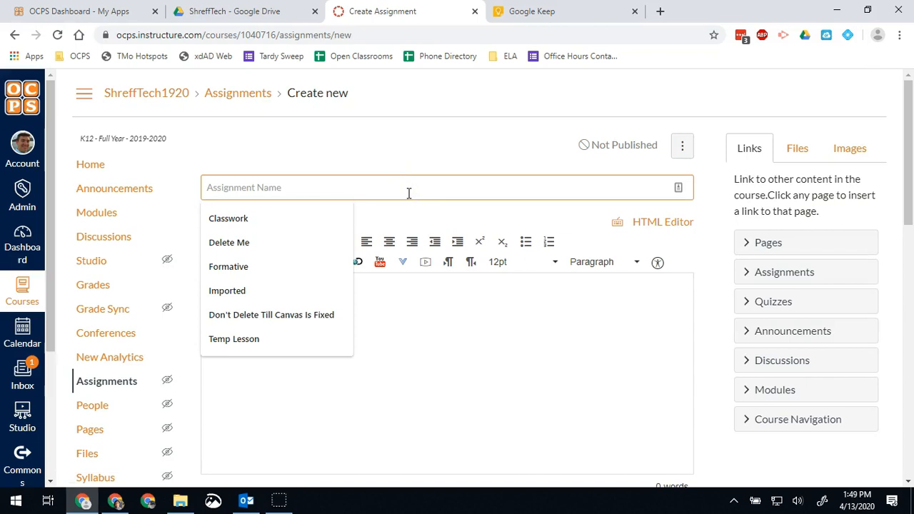
pyautogui.write('Demo Assignm,e')
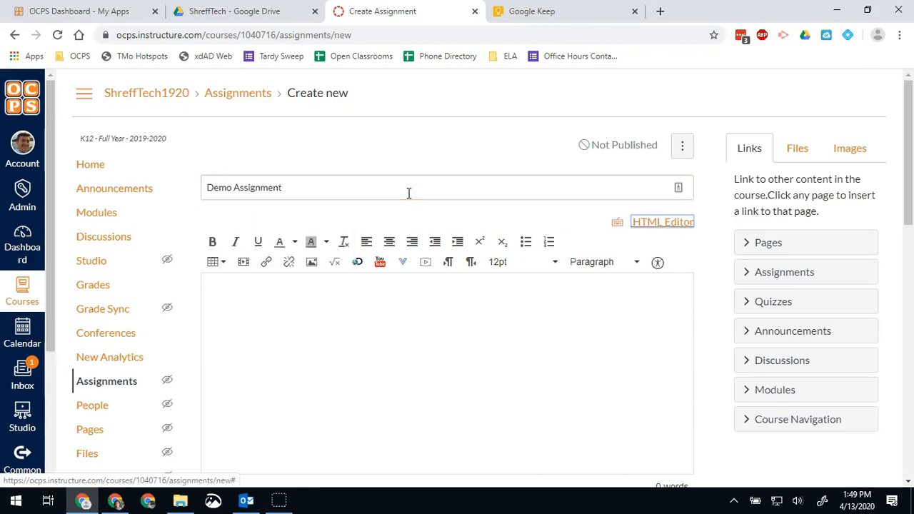
pyautogui.scroll(-3)
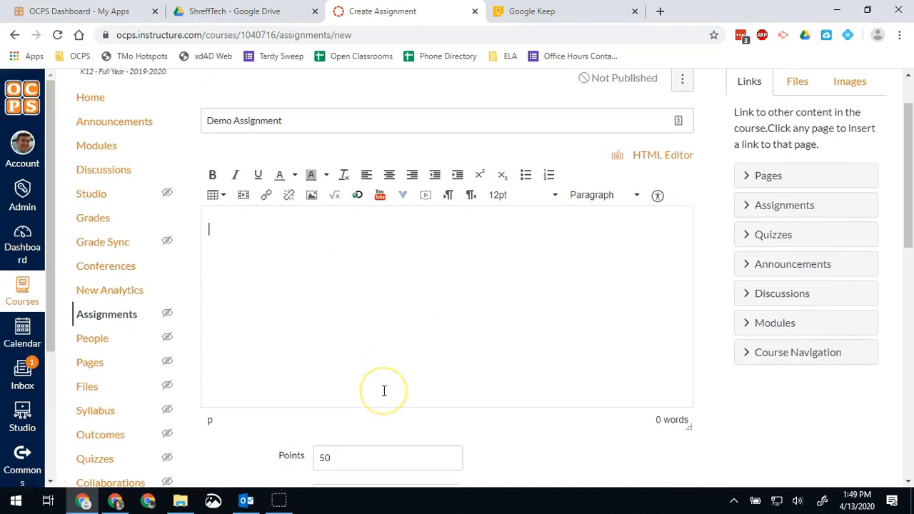
# - Enter the directions 'Complete the following document then submit.'
pyautogui.write('Co')
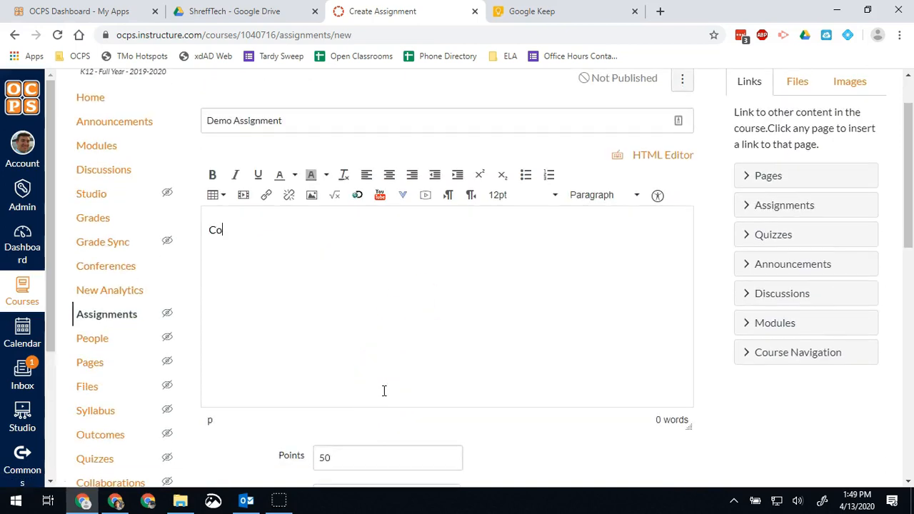
pyautogui.write('mplete the fo')
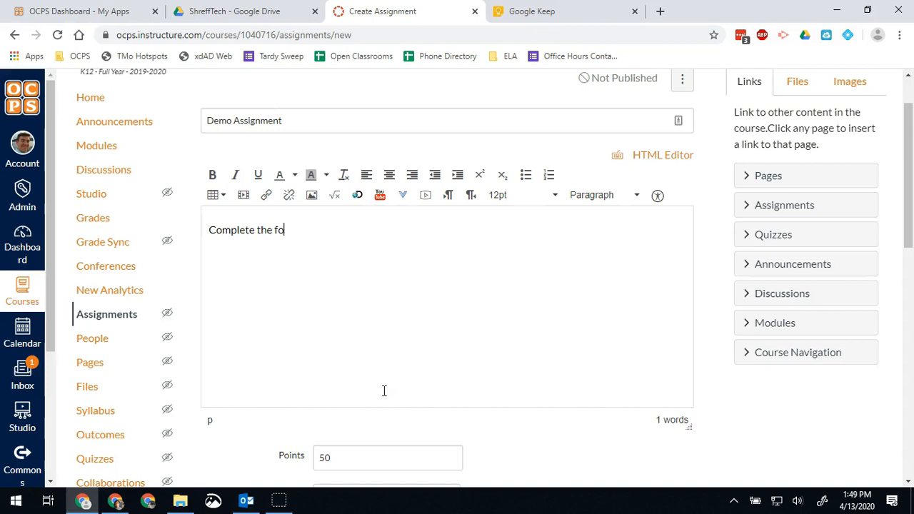
pyautogui.write('llowing document')
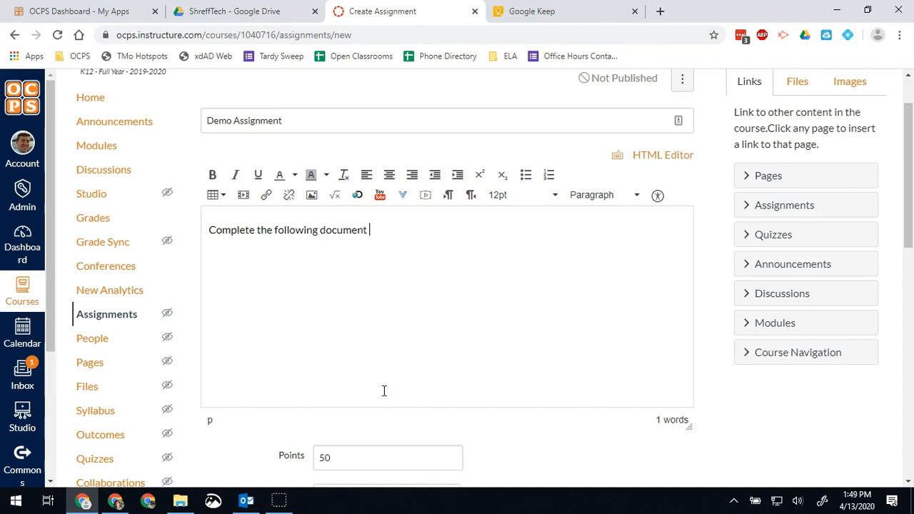
pyautogui.write('then stu')
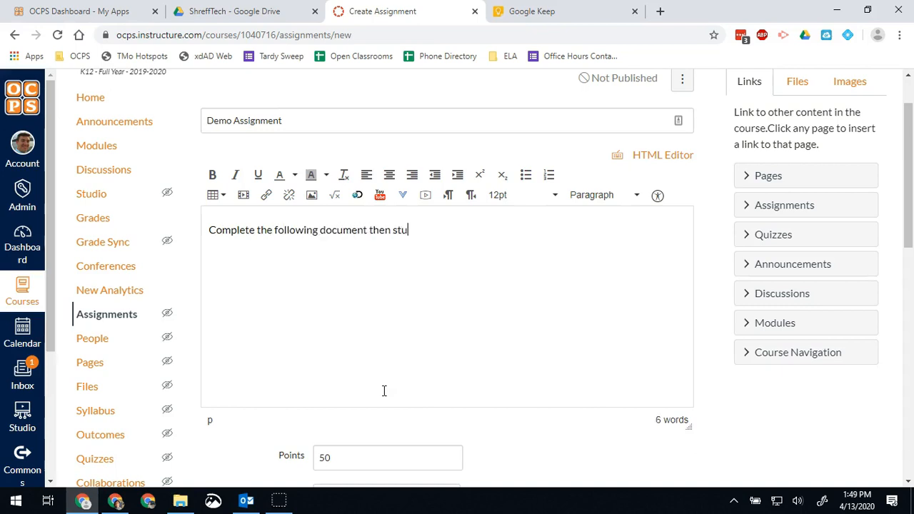
pyautogui.write('bmit.')
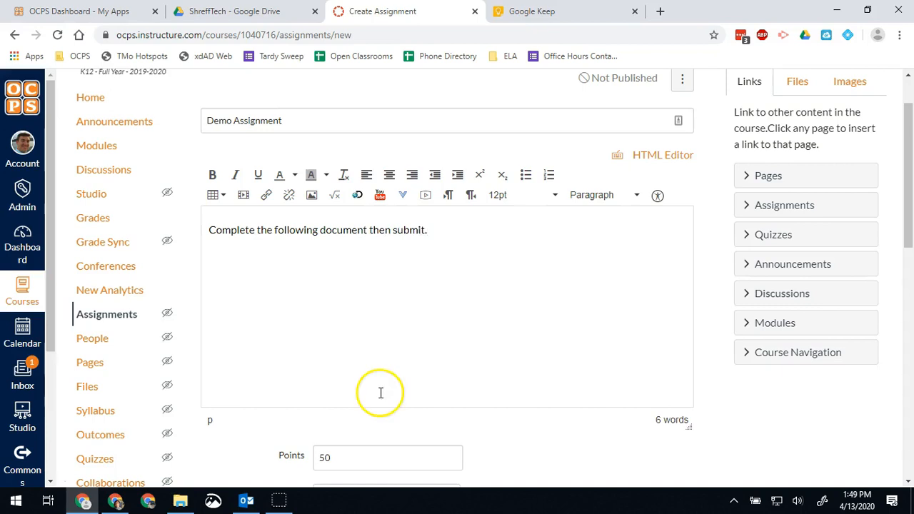
pyautogui.scroll(-3)
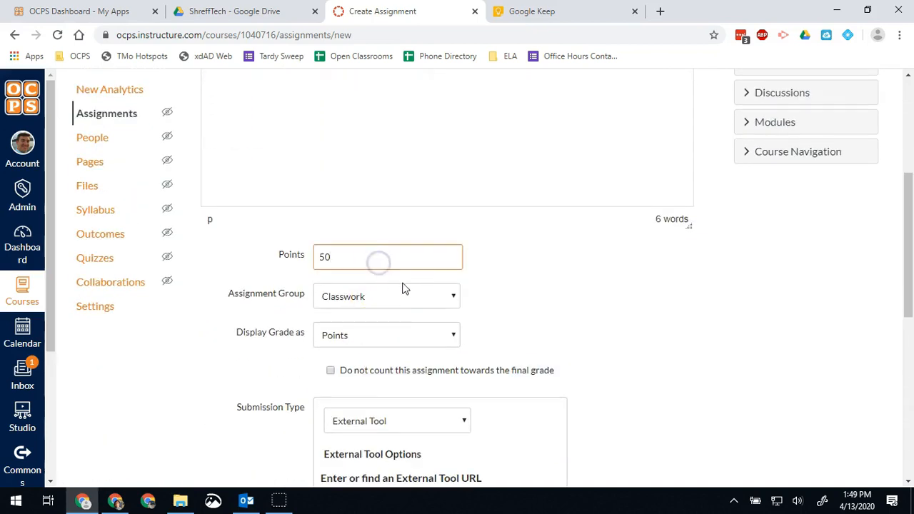
pyautogui.click(387, 297)
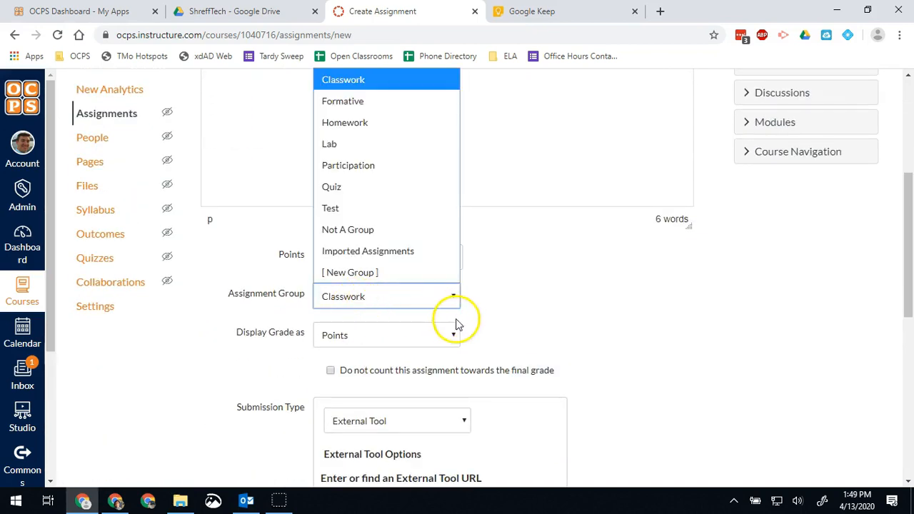
pyautogui.click(343, 296)
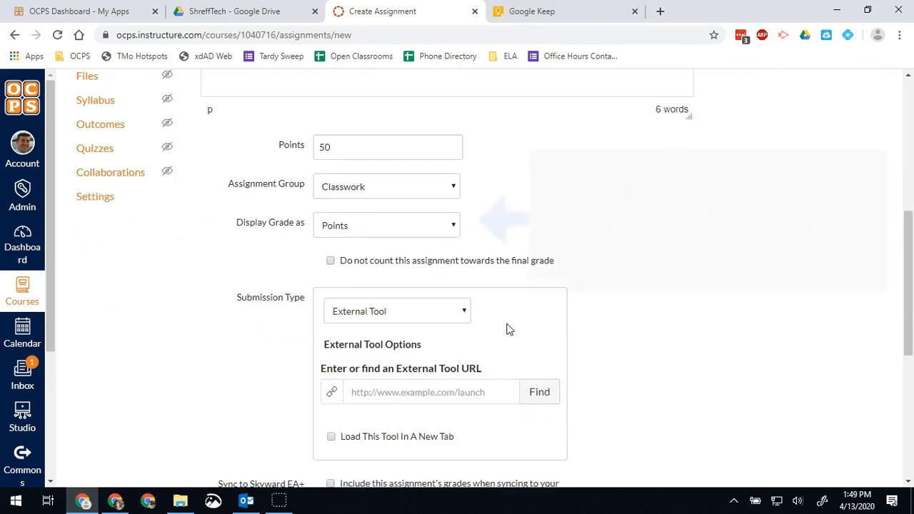
pyautogui.scroll(-3)
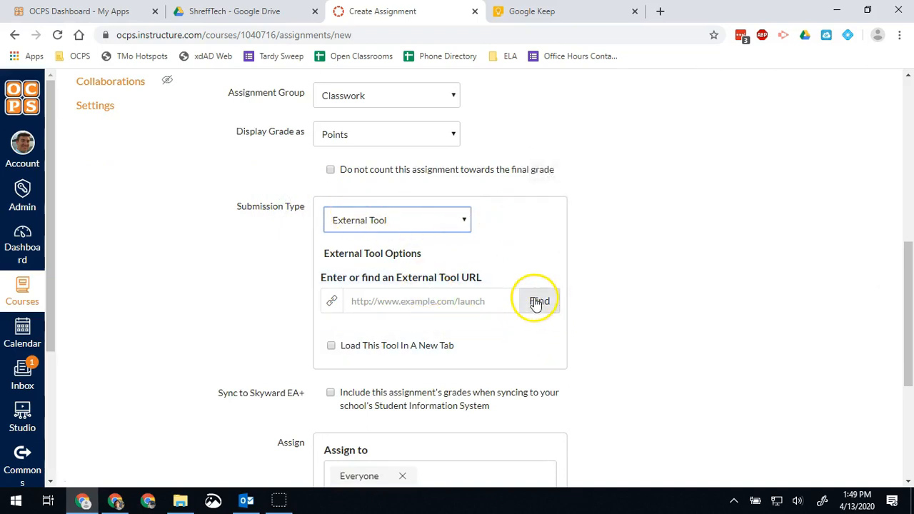
# - Link the Google Drive document 'Monitoring Group Activity Exemplar' as the external tool submission
pyautogui.click(538, 300)
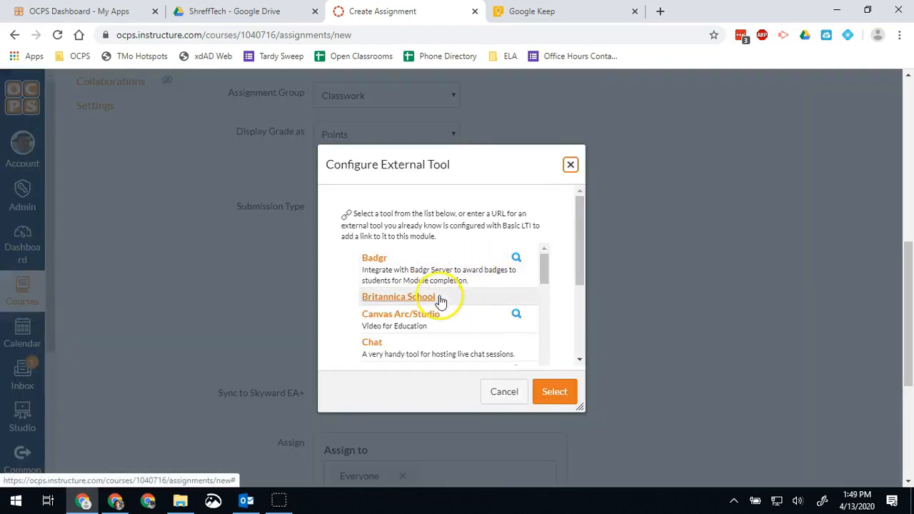
pyautogui.scroll(-3)
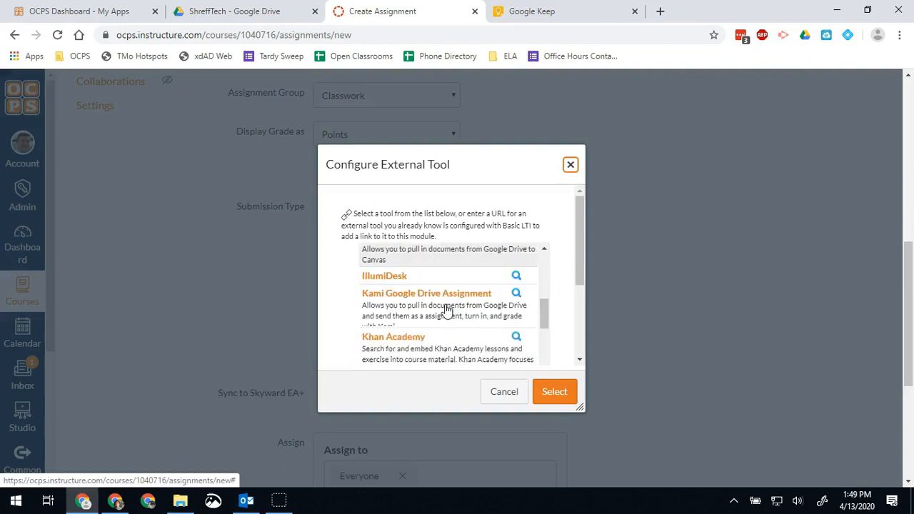
pyautogui.scroll(3)
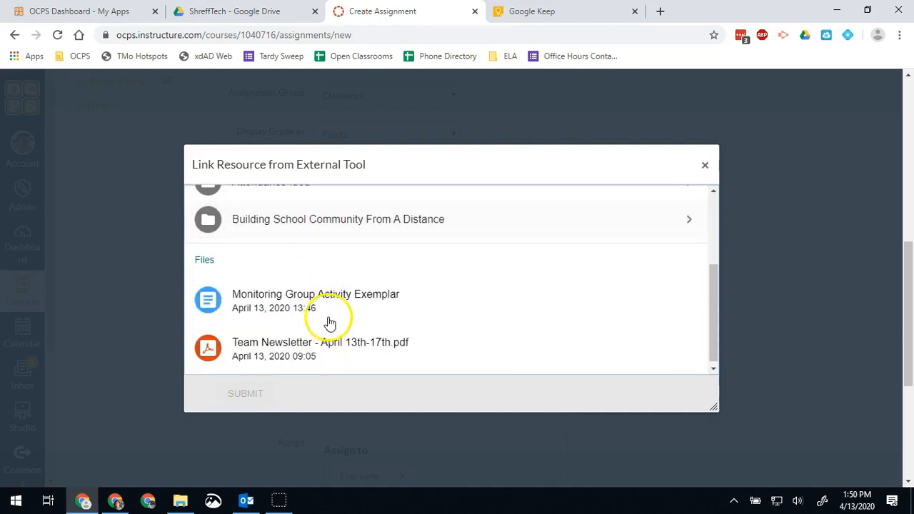
pyautogui.click(316, 300)
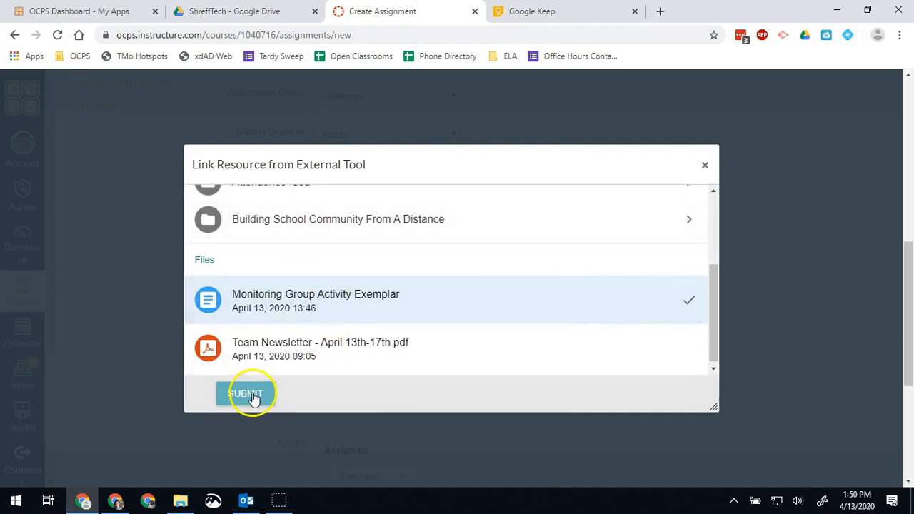
pyautogui.click(245, 393)
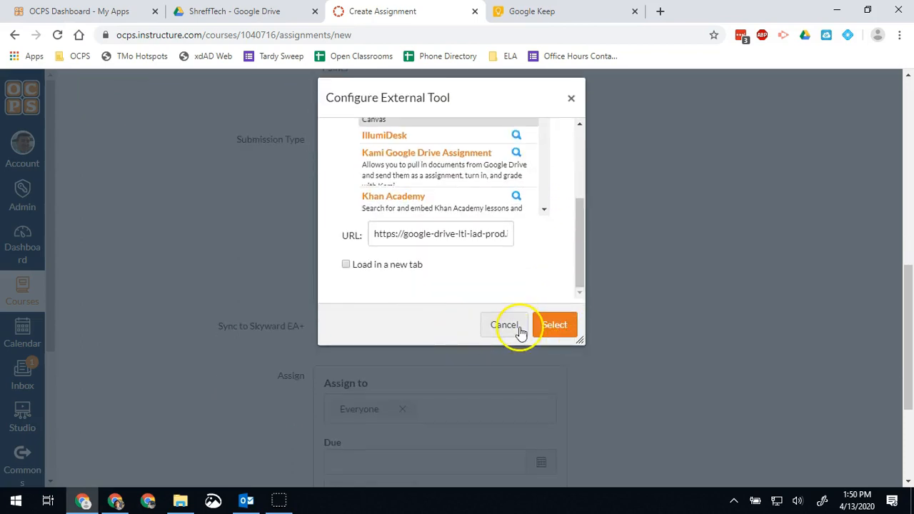
pyautogui.click(555, 324)
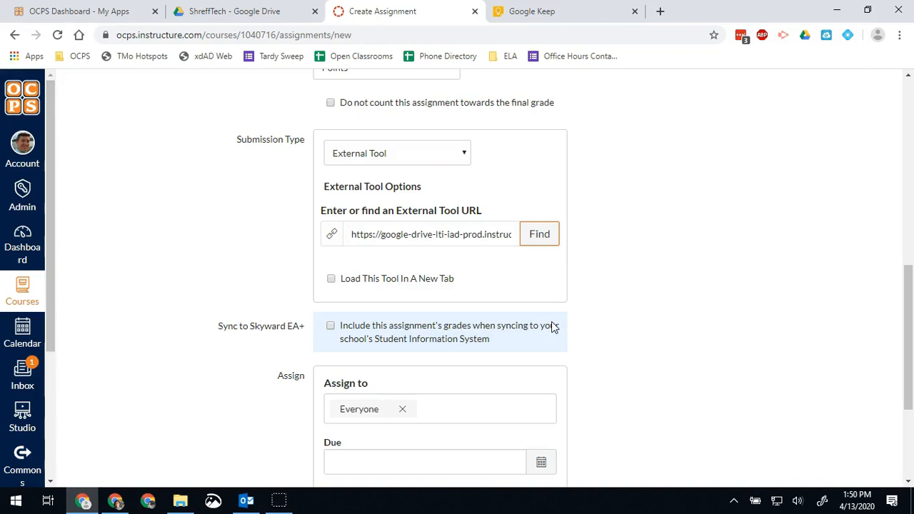
# - Enable grade sync to Skyward and set the due date to Apr 17, 11:59pm
pyautogui.scroll(-3)
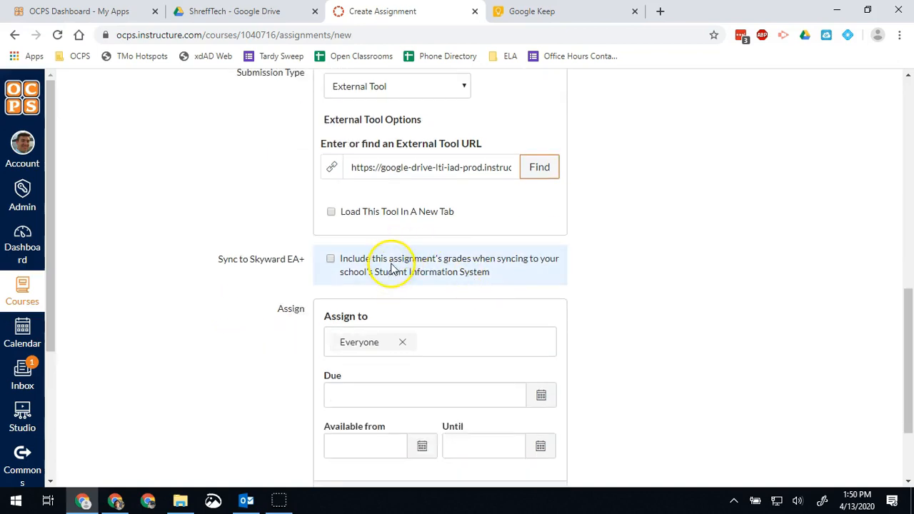
pyautogui.click(331, 258)
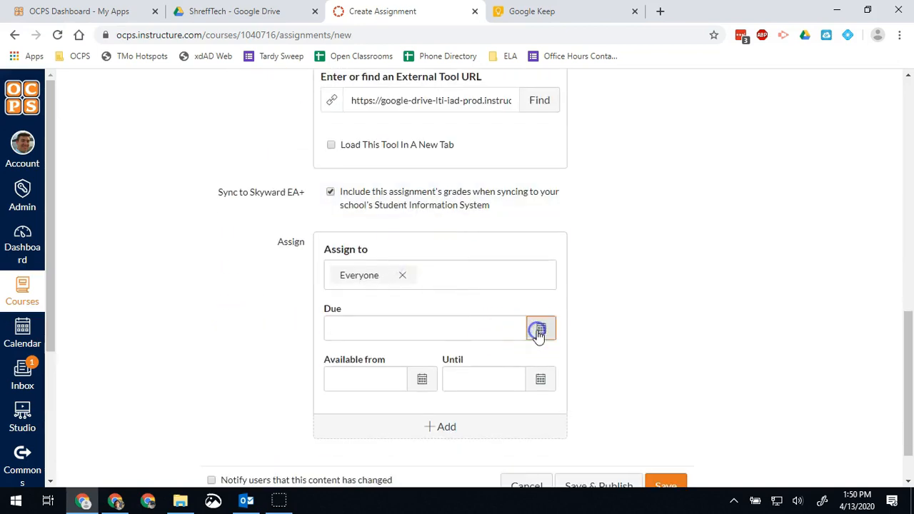
pyautogui.click(539, 328)
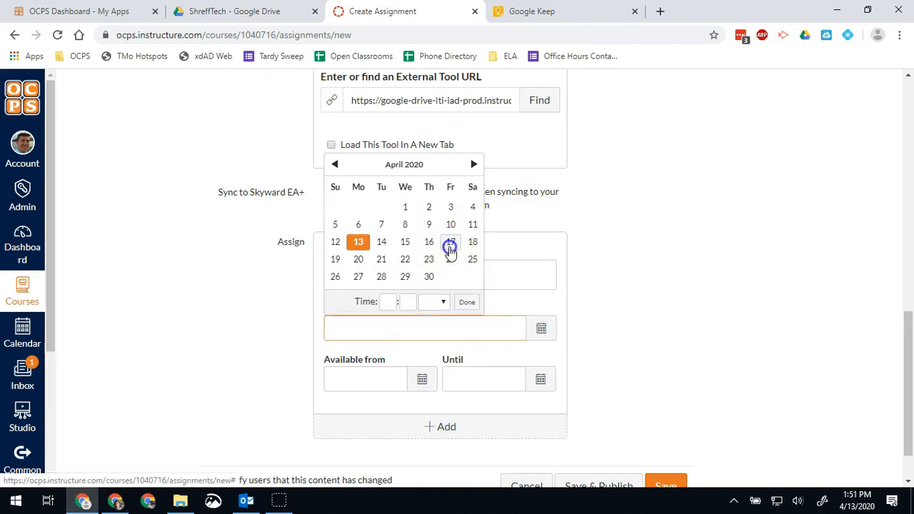
pyautogui.click(451, 242)
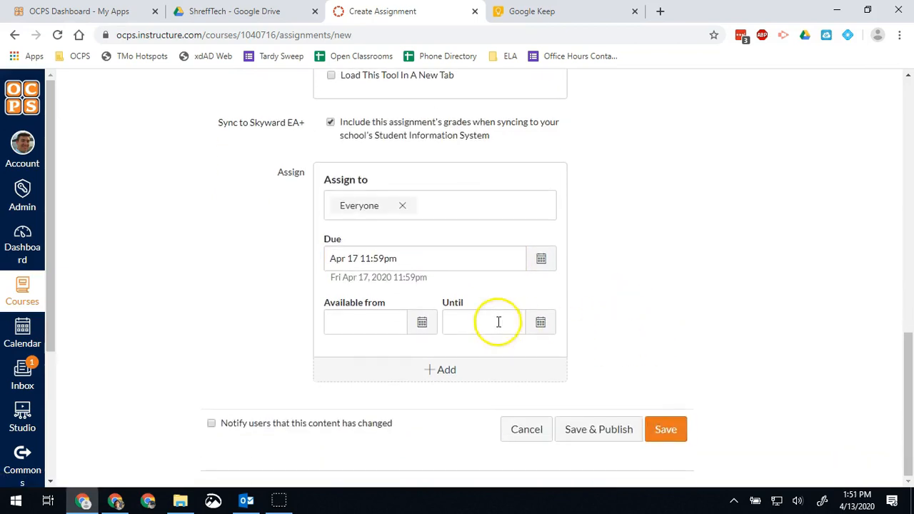
pyautogui.moveTo(446, 349)
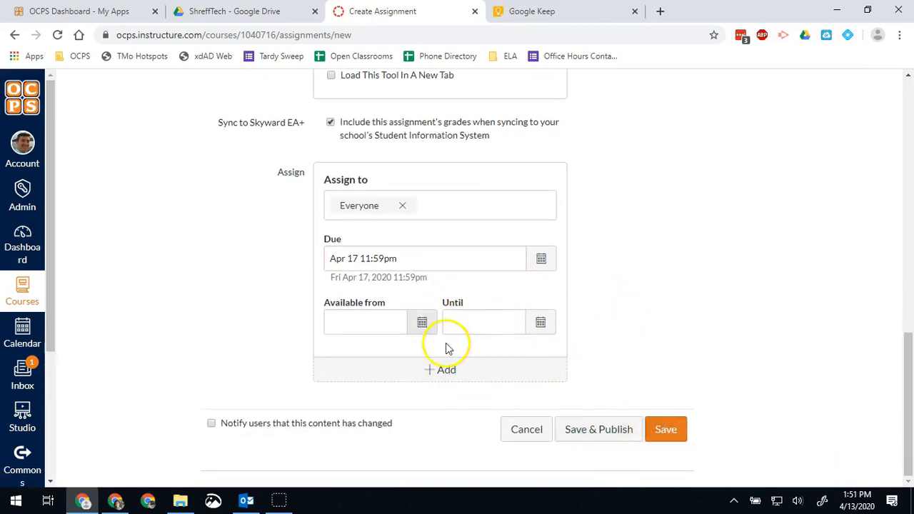
pyautogui.moveTo(598, 429)
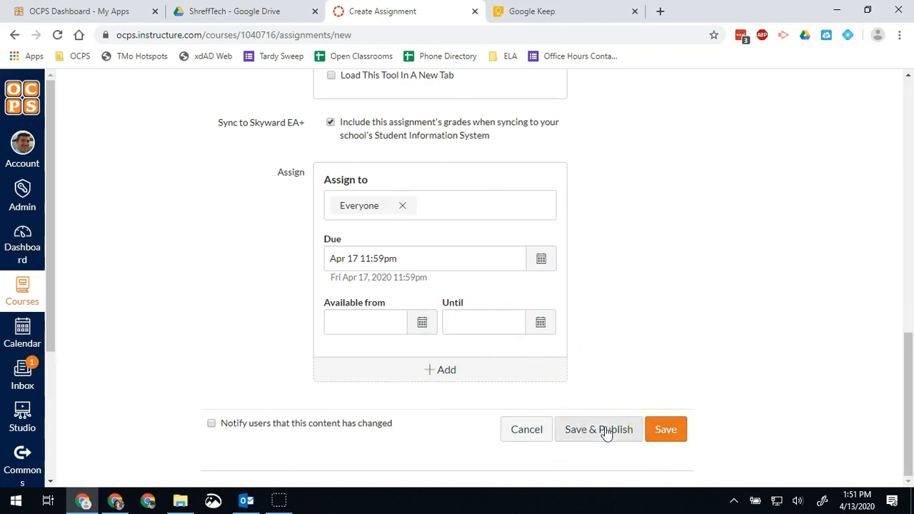
# - Save and publish Demo Assignment, then view the embedded Monitoring Group Activity Exemplar document
pyautogui.click(598, 429)
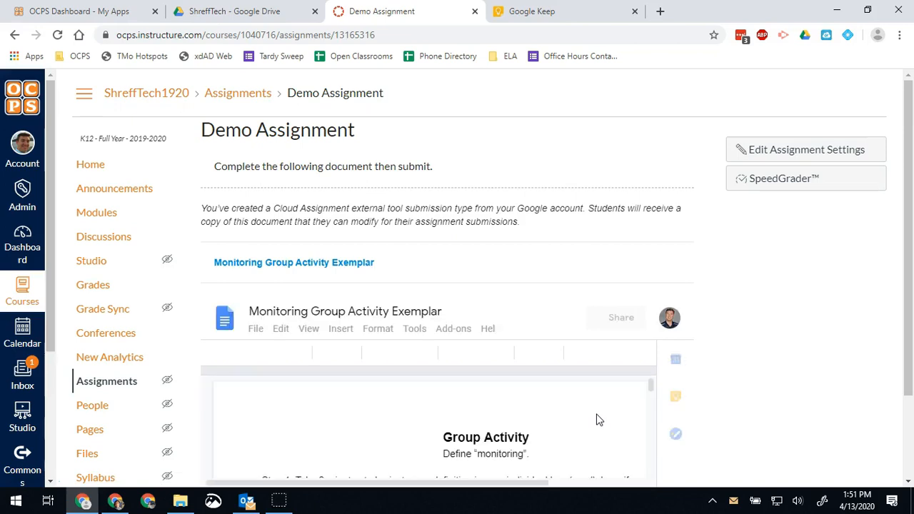
pyautogui.scroll(-3)
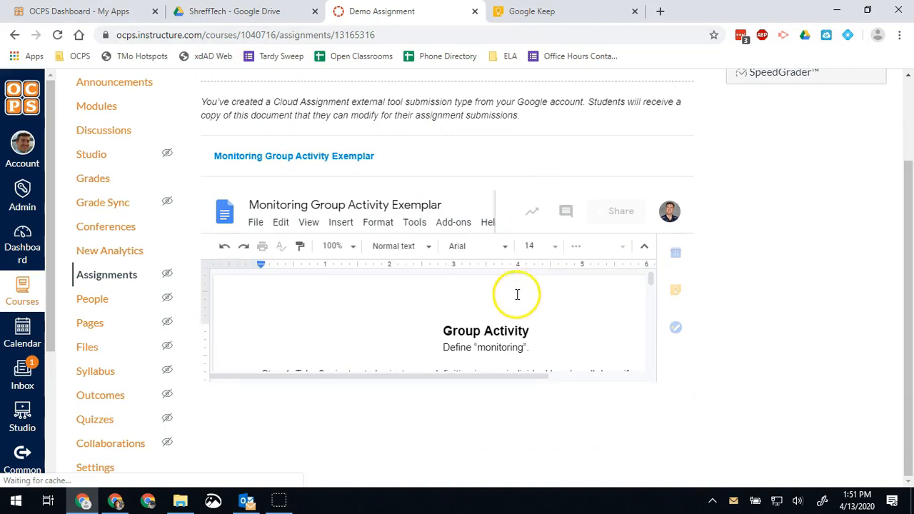
pyautogui.scroll(-3)
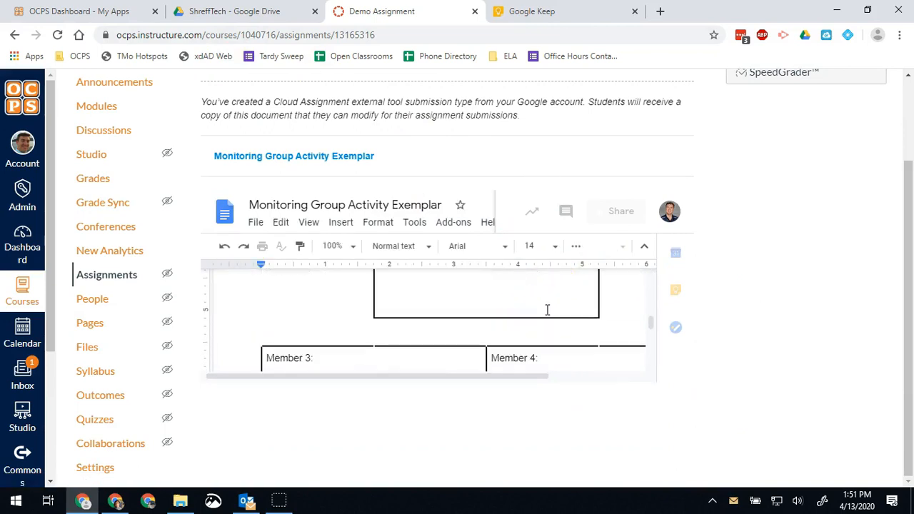
pyautogui.scroll(3)
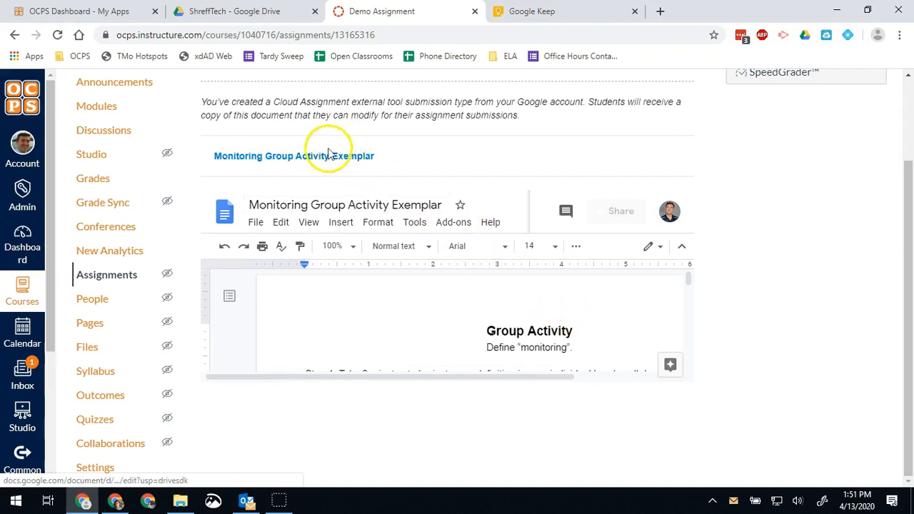
pyautogui.moveTo(300, 151)
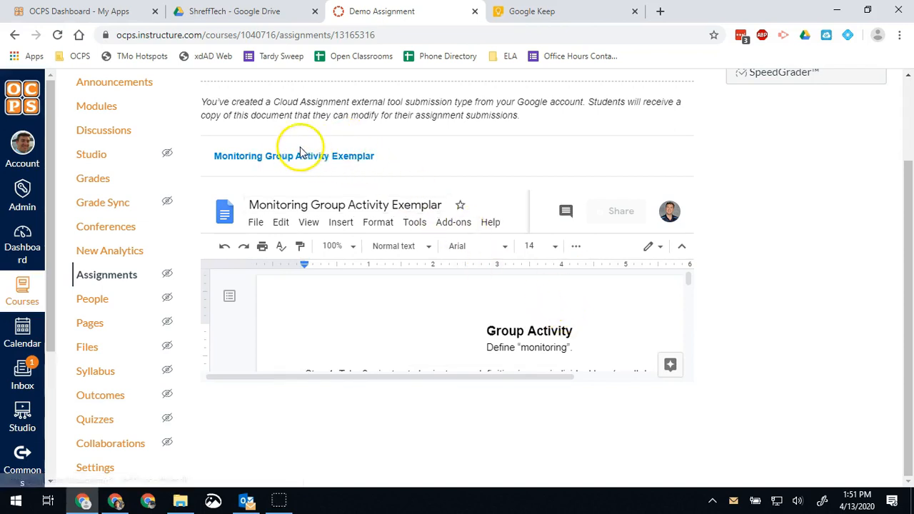
pyautogui.moveTo(293, 156)
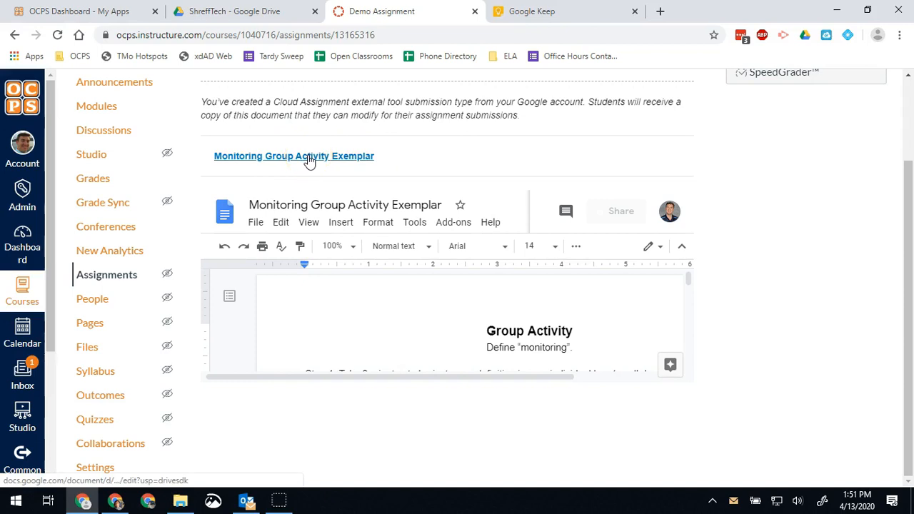
pyautogui.moveTo(464, 161)
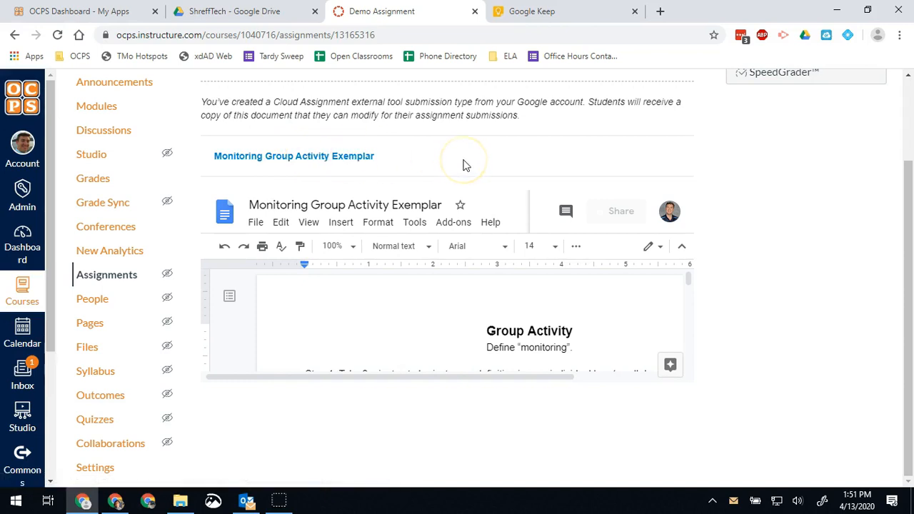
pyautogui.moveTo(464, 164)
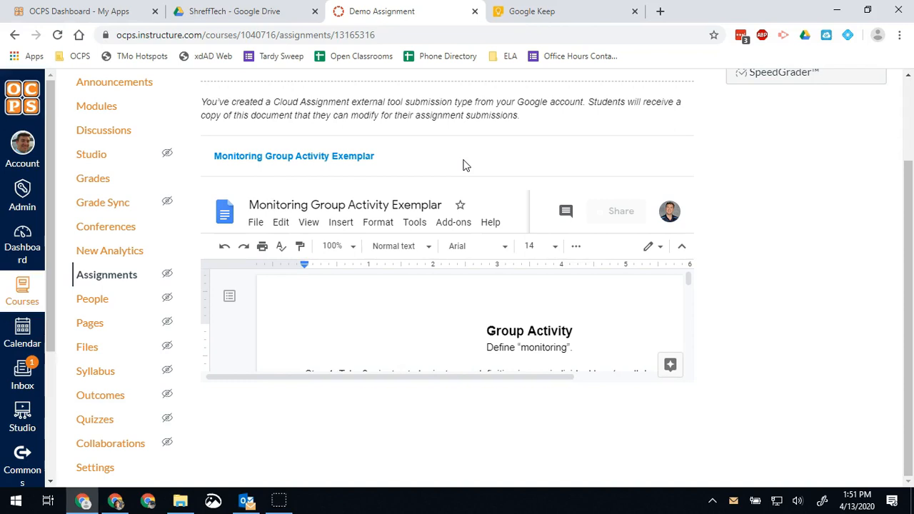
pyautogui.scroll(3)
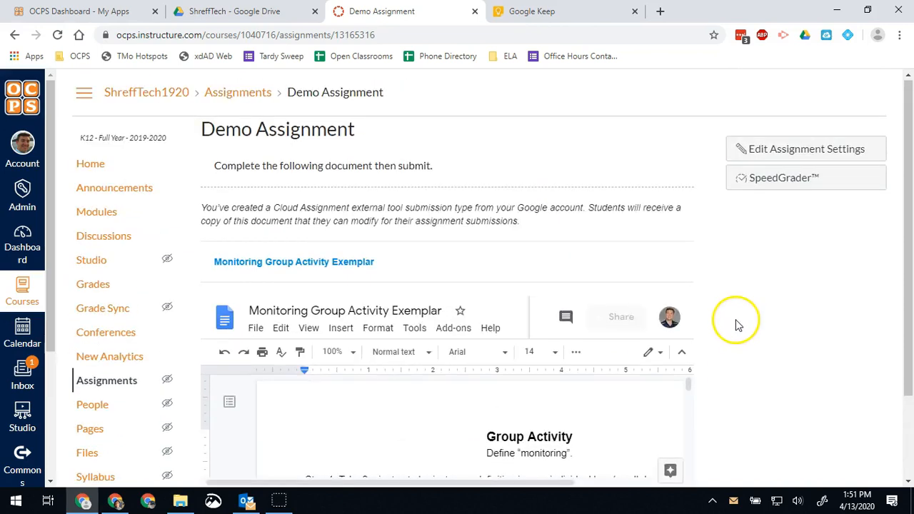
pyautogui.scroll(-3)
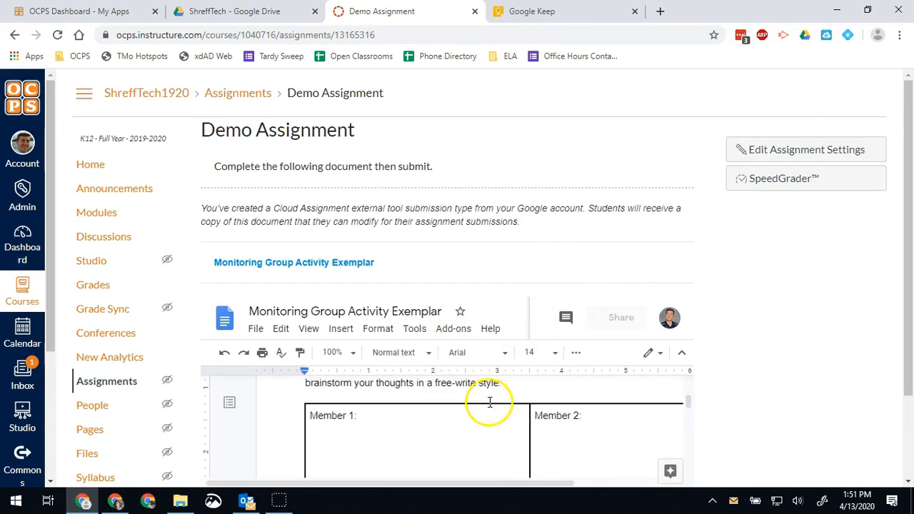
pyautogui.scroll(-3)
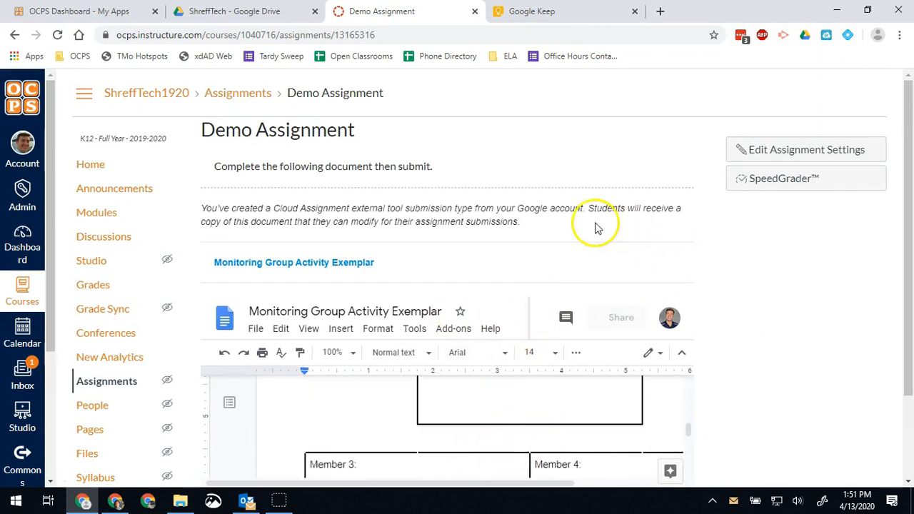
pyautogui.moveTo(656, 275)
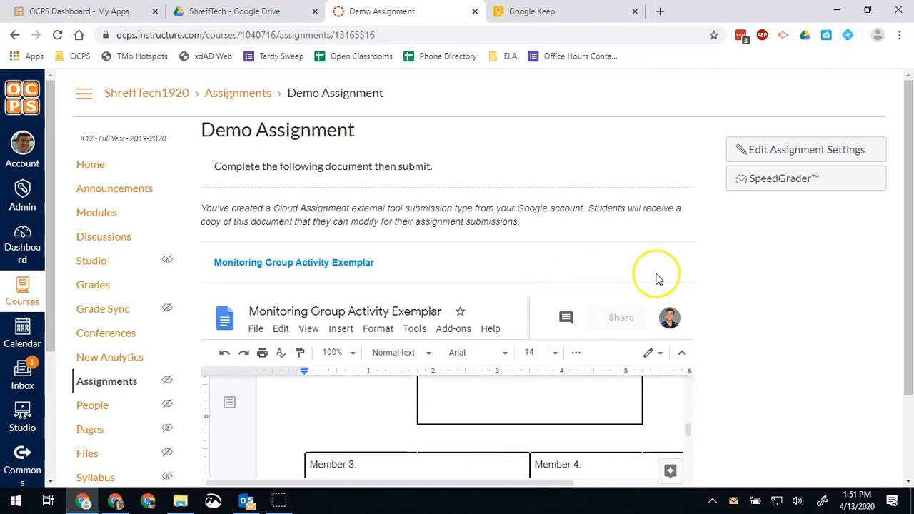
pyautogui.moveTo(657, 278)
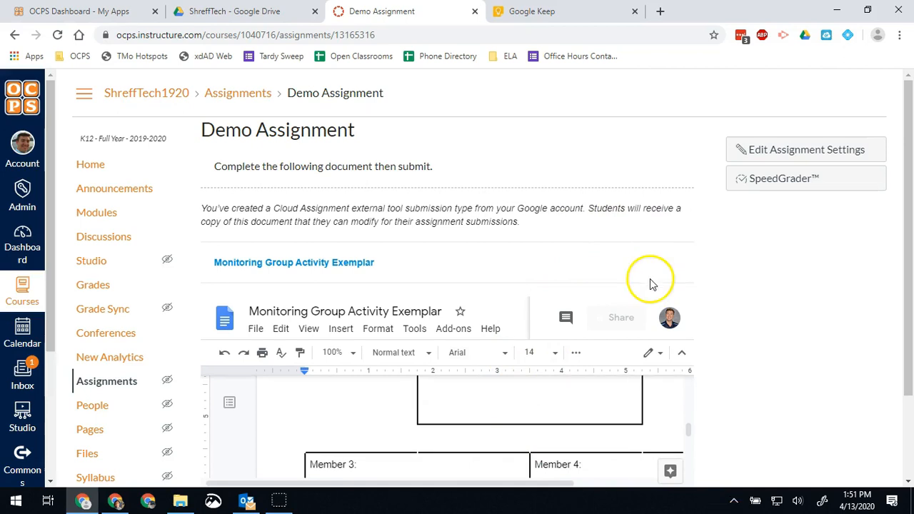
pyautogui.moveTo(607, 269)
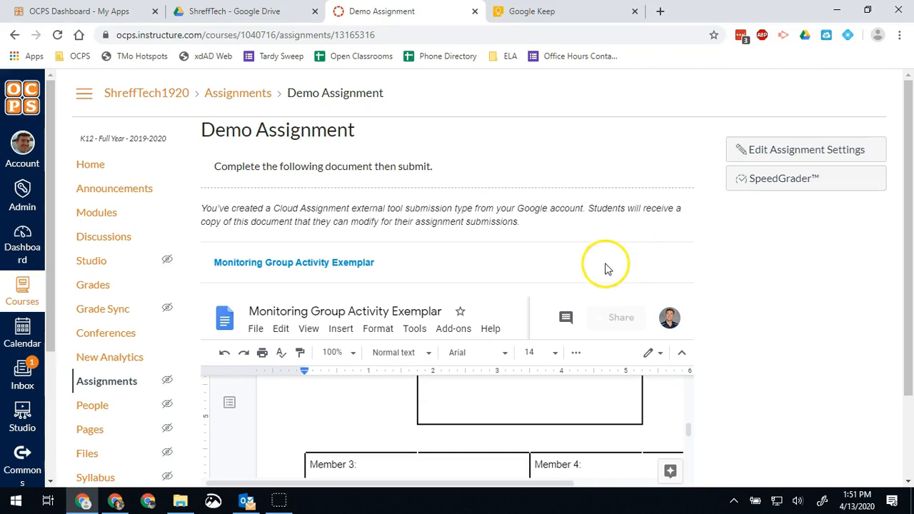
pyautogui.moveTo(537, 219)
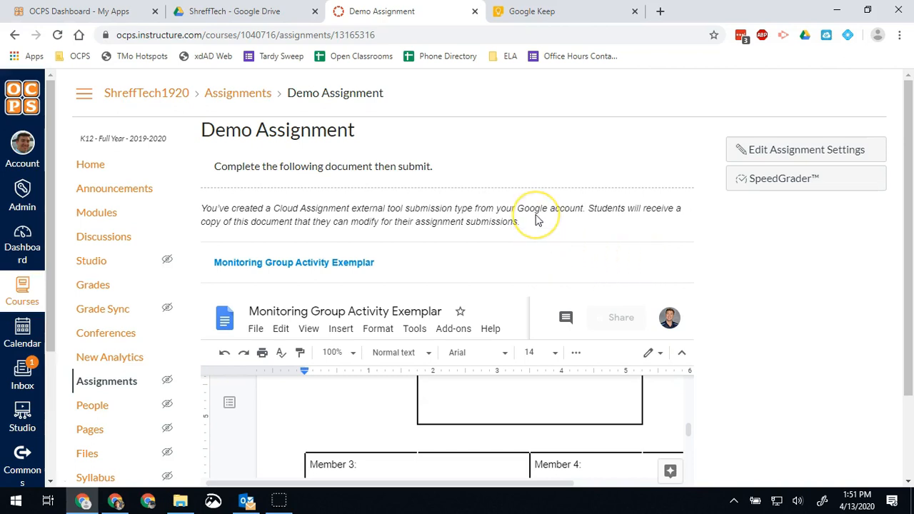
pyautogui.moveTo(544, 259)
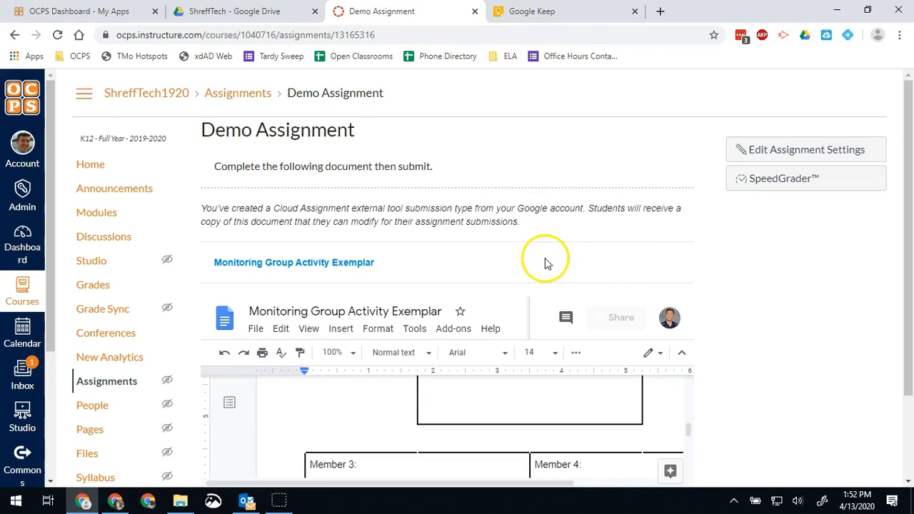
pyautogui.moveTo(835, 207)
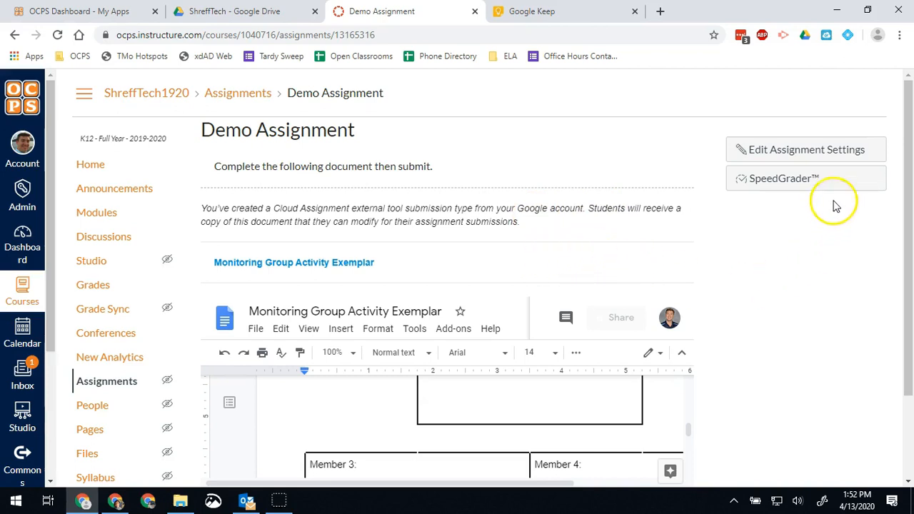
pyautogui.moveTo(781, 177)
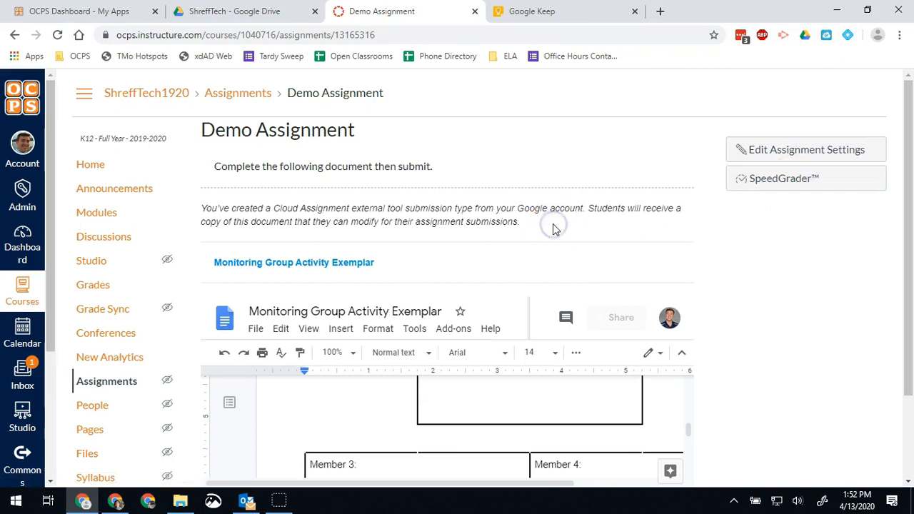
pyautogui.moveTo(468, 219)
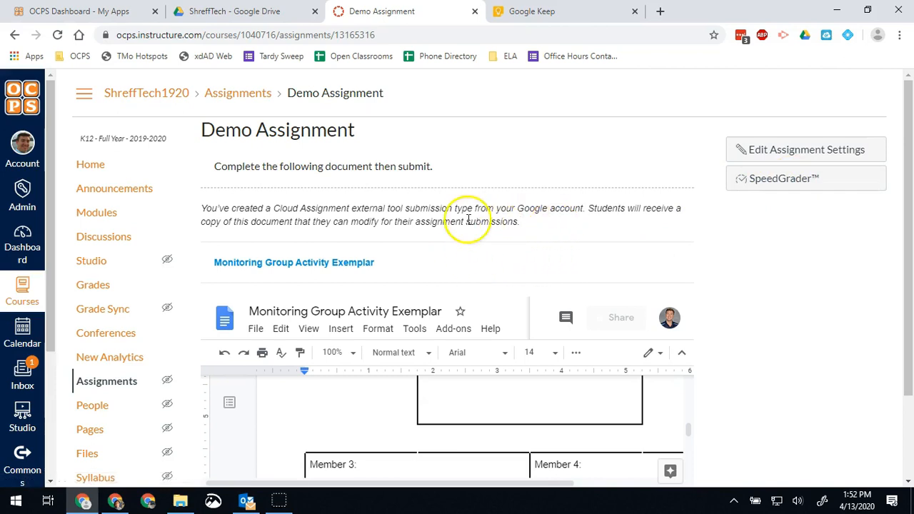
pyautogui.moveTo(339, 207)
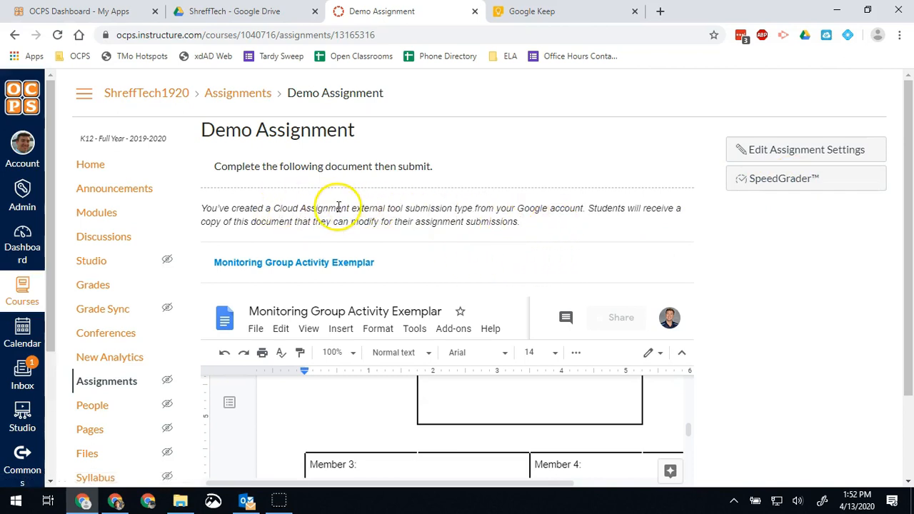
pyautogui.moveTo(336, 212)
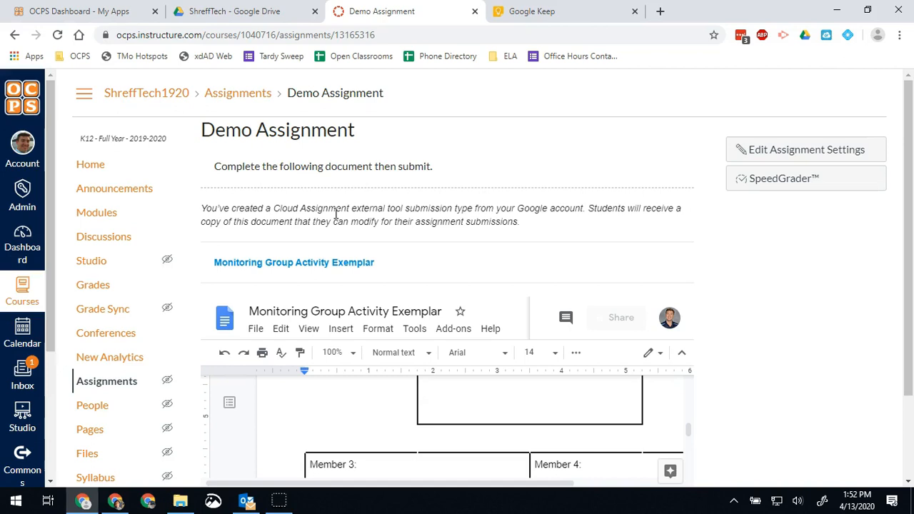
pyautogui.scroll(-3)
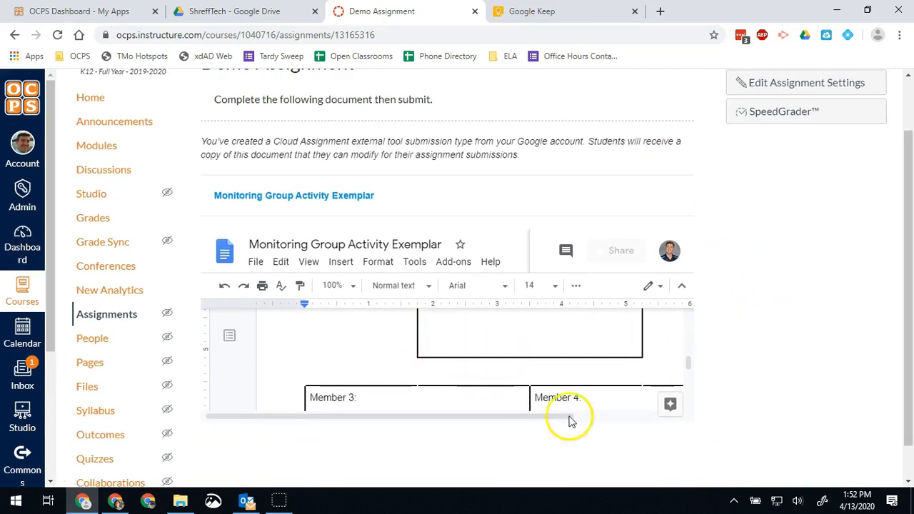
pyautogui.scroll(3)
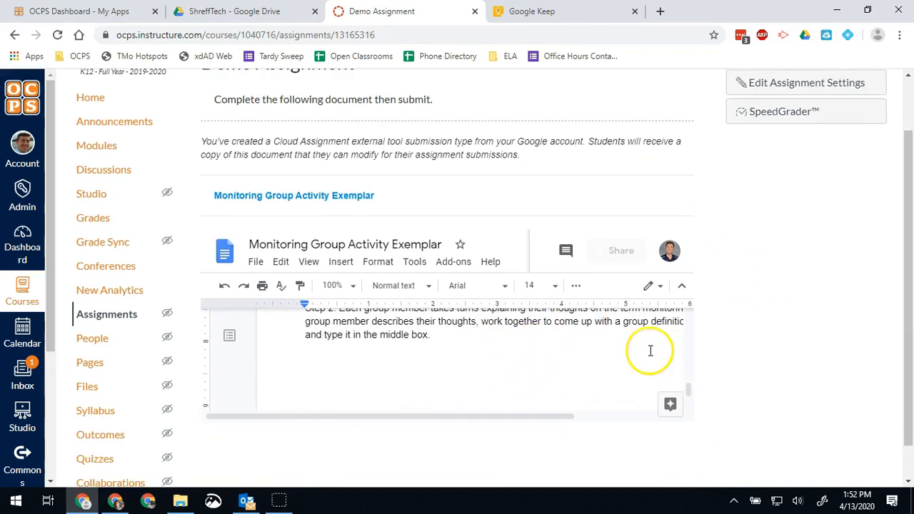
pyautogui.scroll(3)
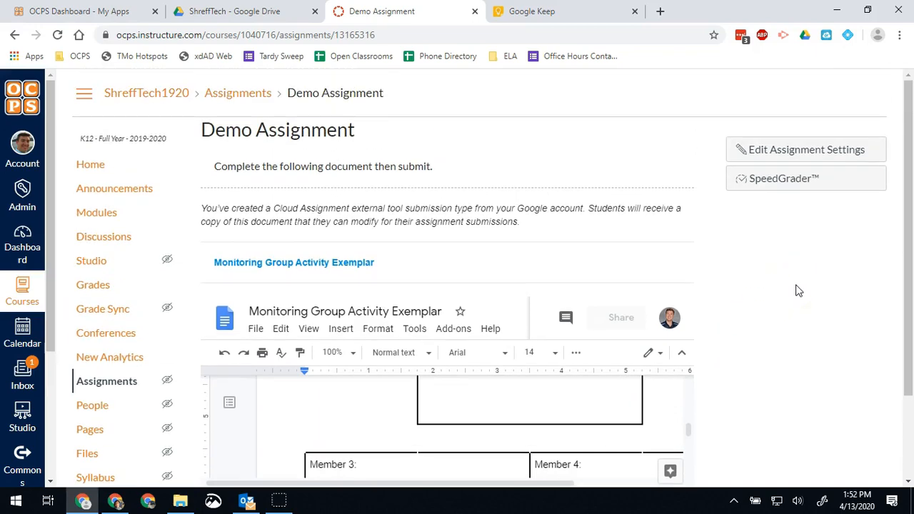